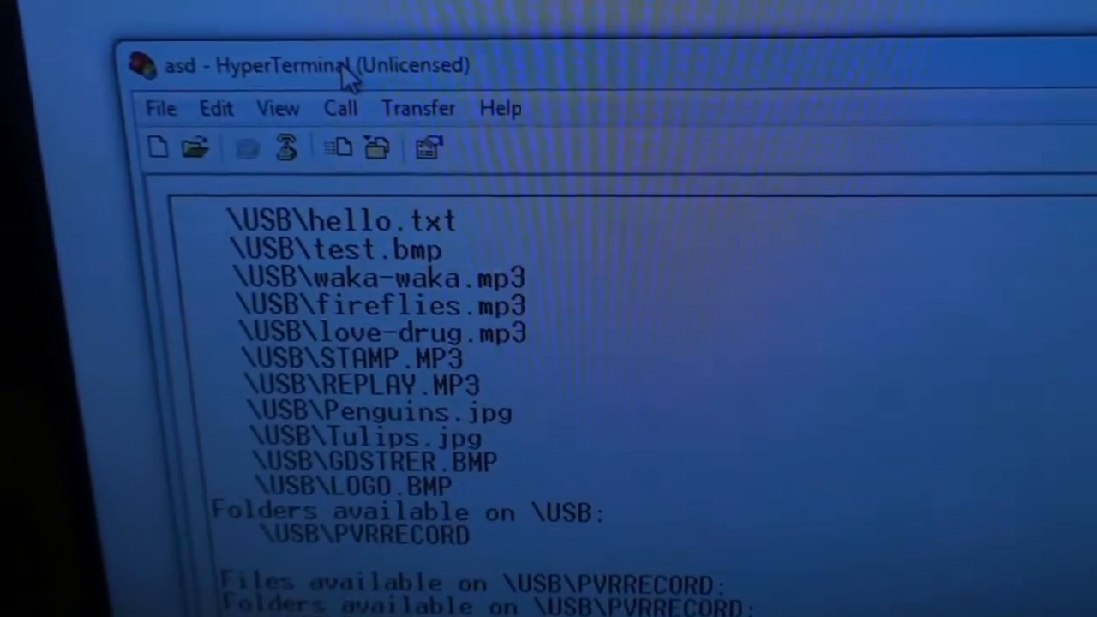
scroll(down, 3)
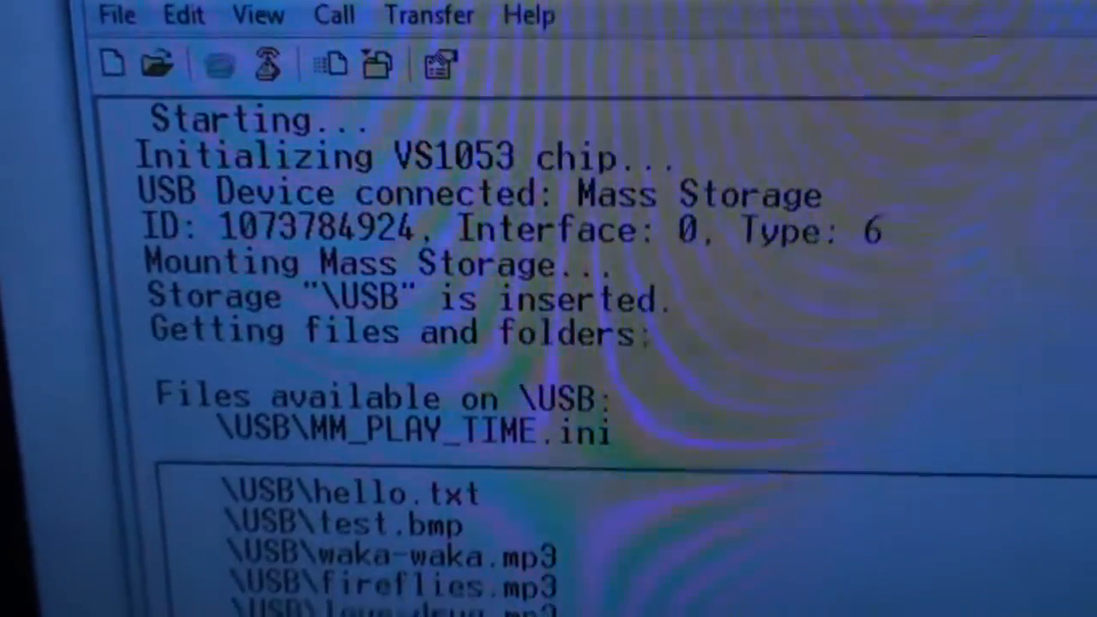
scroll(down, 3)
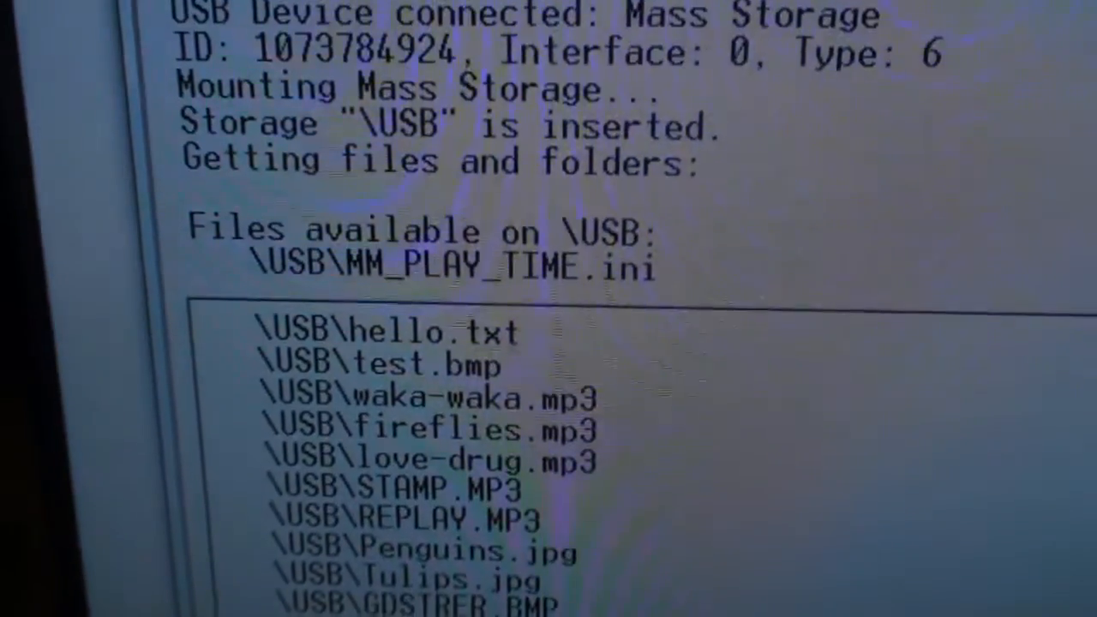
scroll(down, 3)
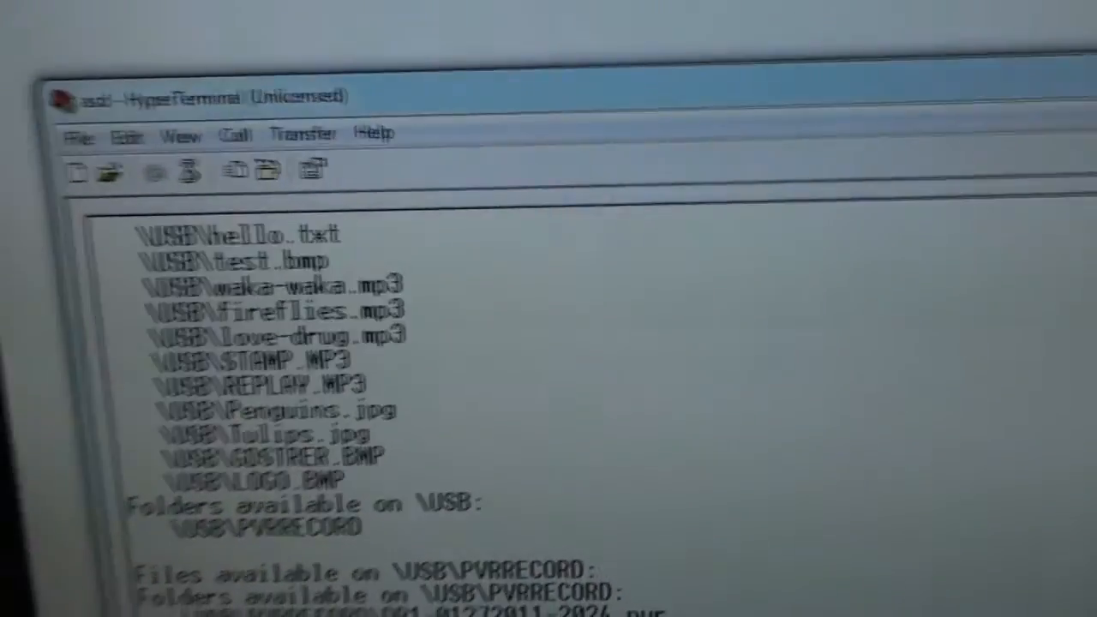
scroll(down, 3)
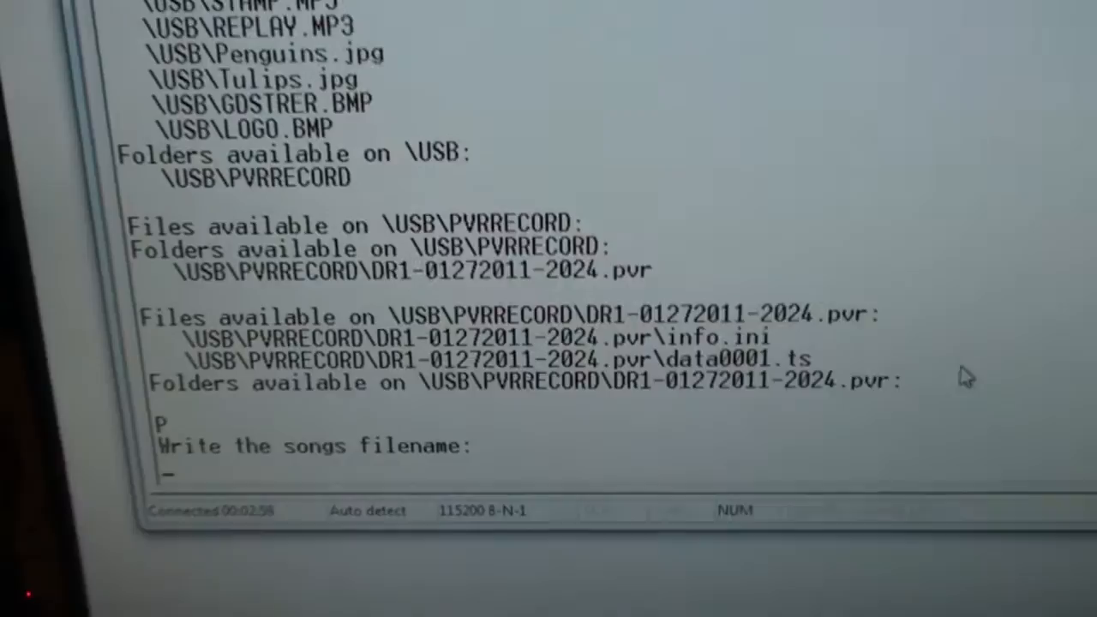
text(fire)
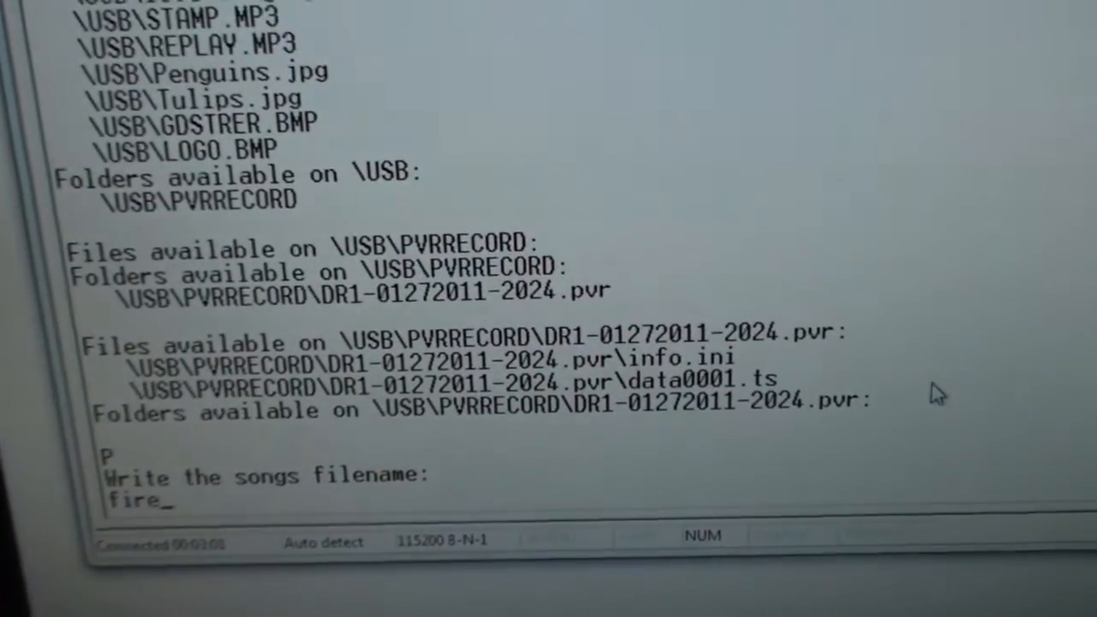
text(flies)
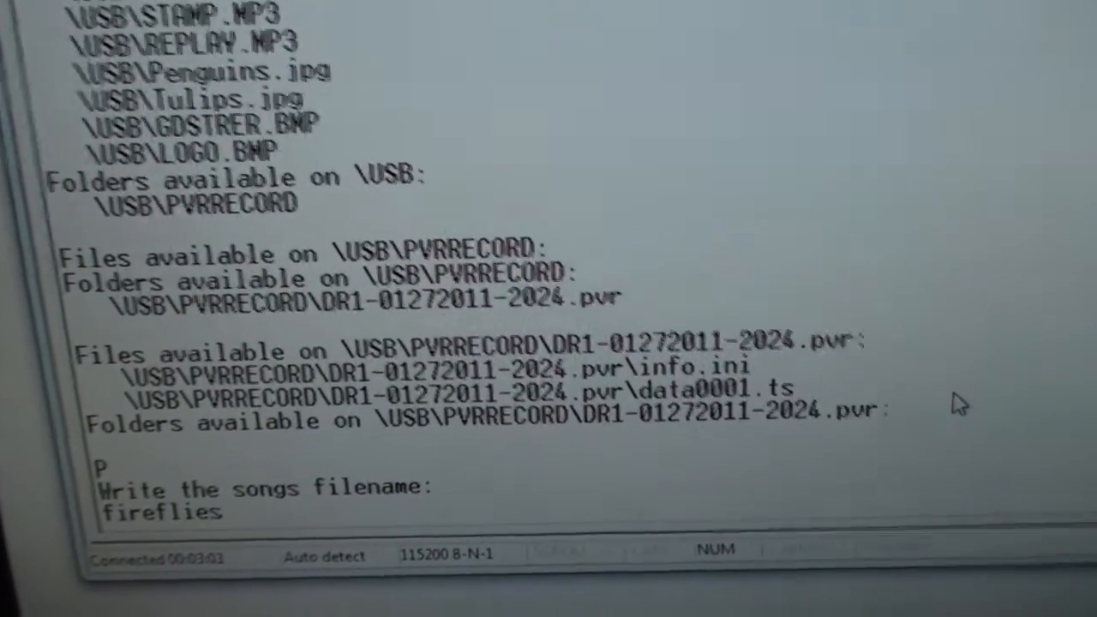
text(.mp3)
text(S)
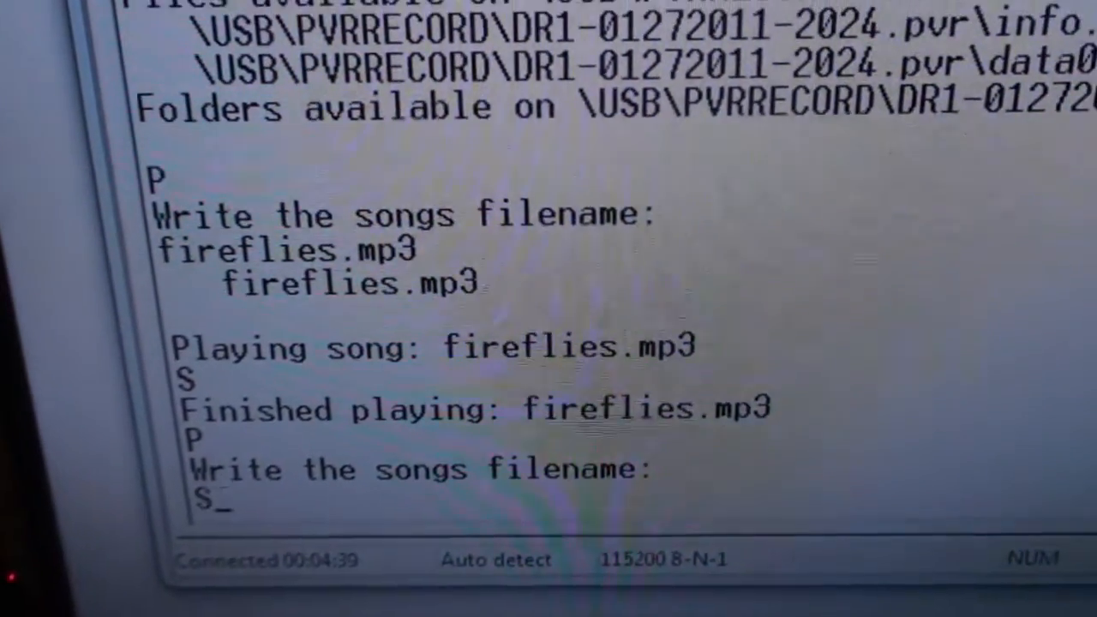
text(TAMP)
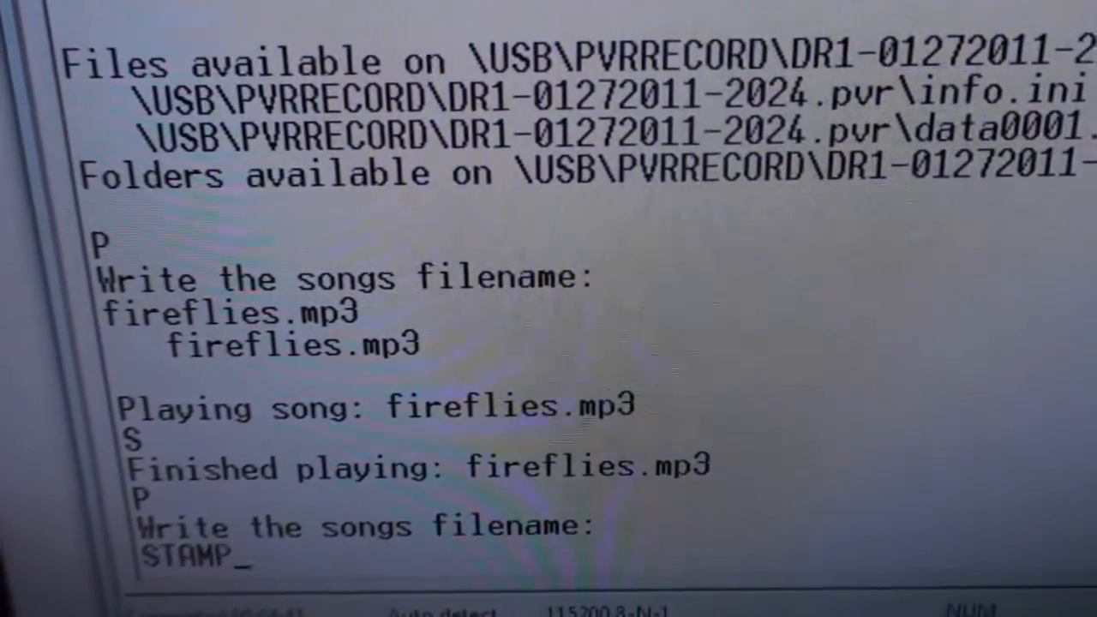
text(.mp3)
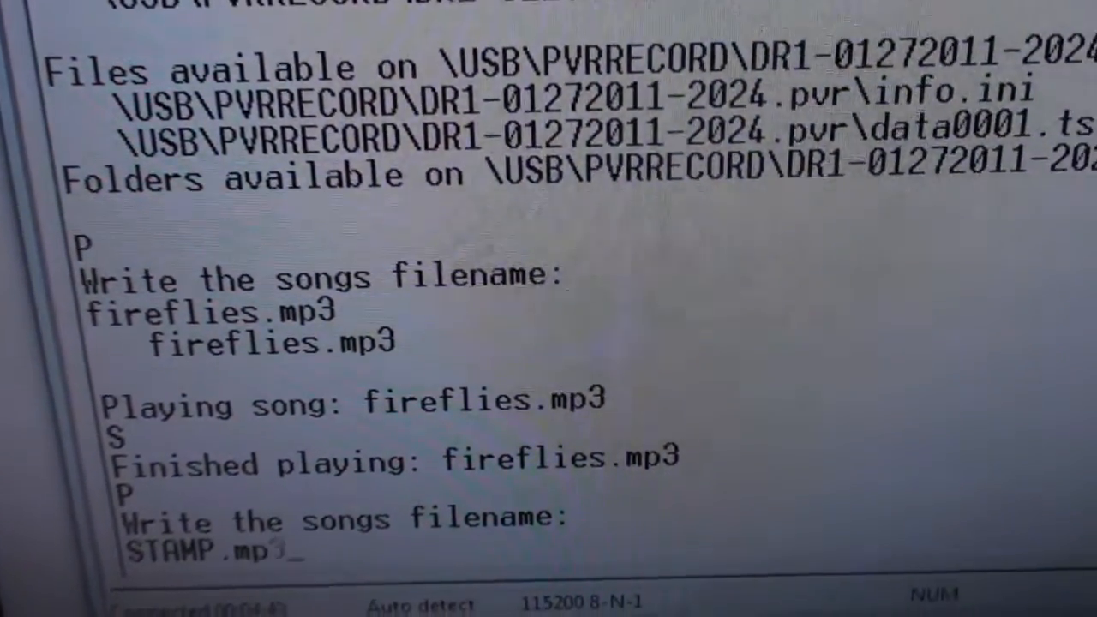